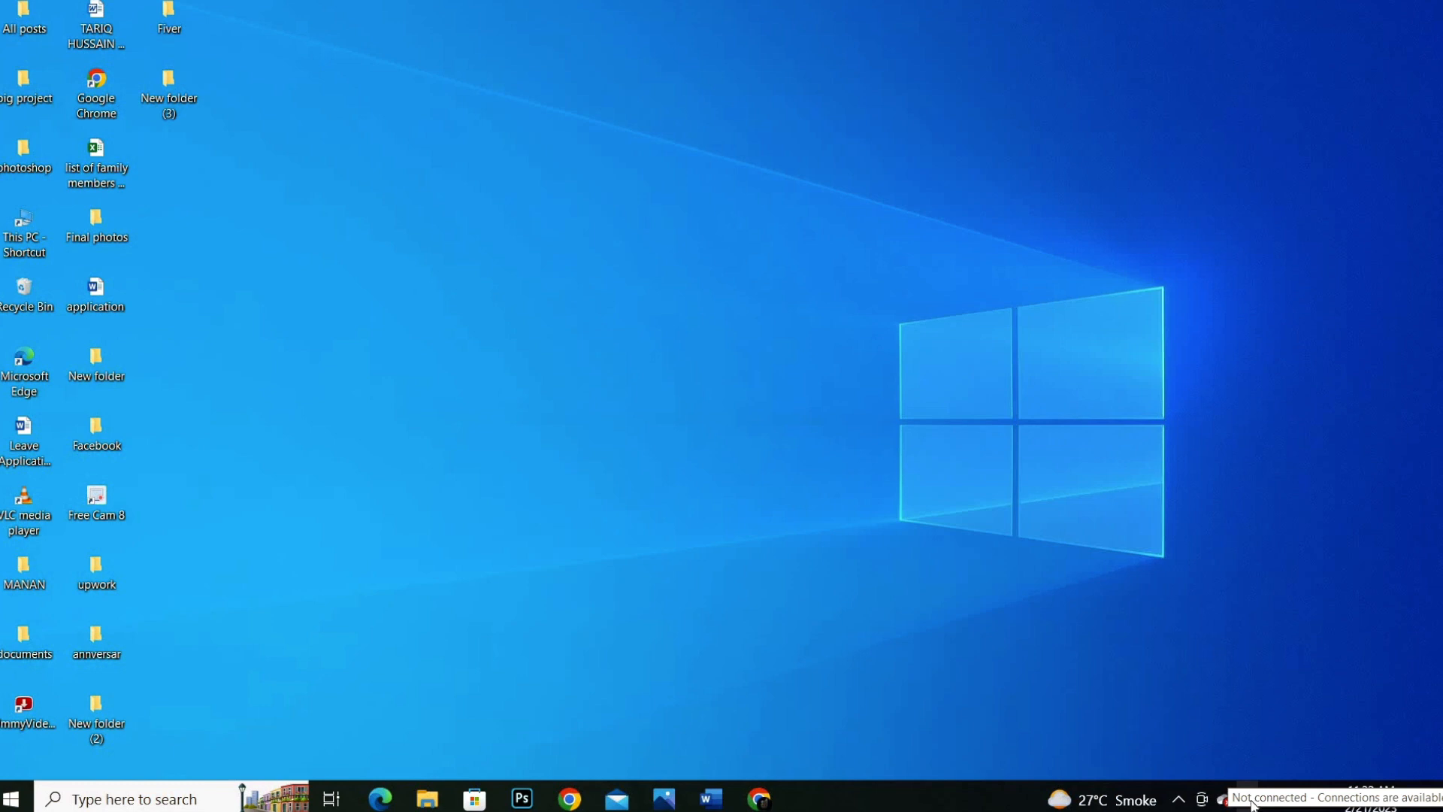
Show nearby Wi-Fi networks from the taskbar and select Tenda_888
left_click(1230, 800)
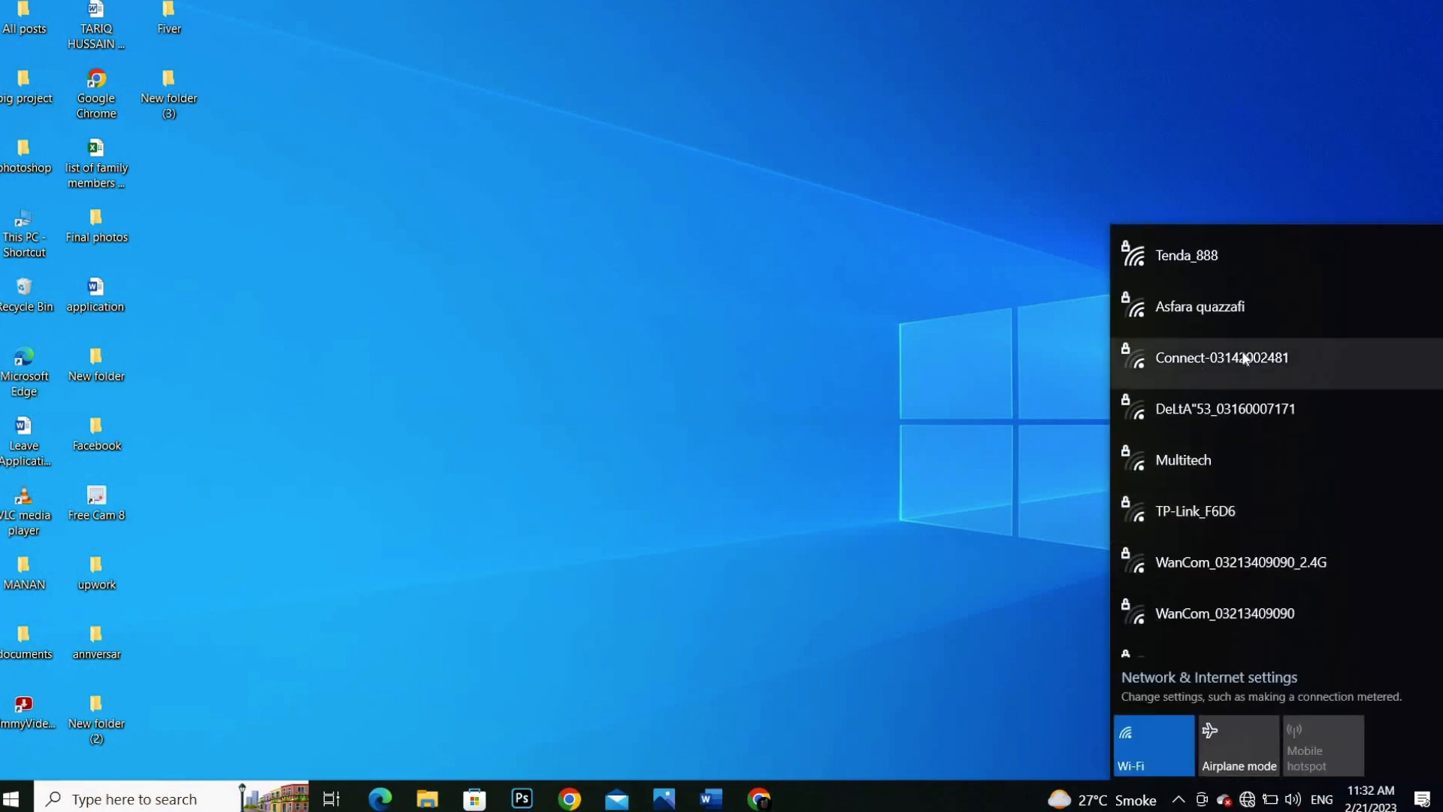
mouse_move(1188, 310)
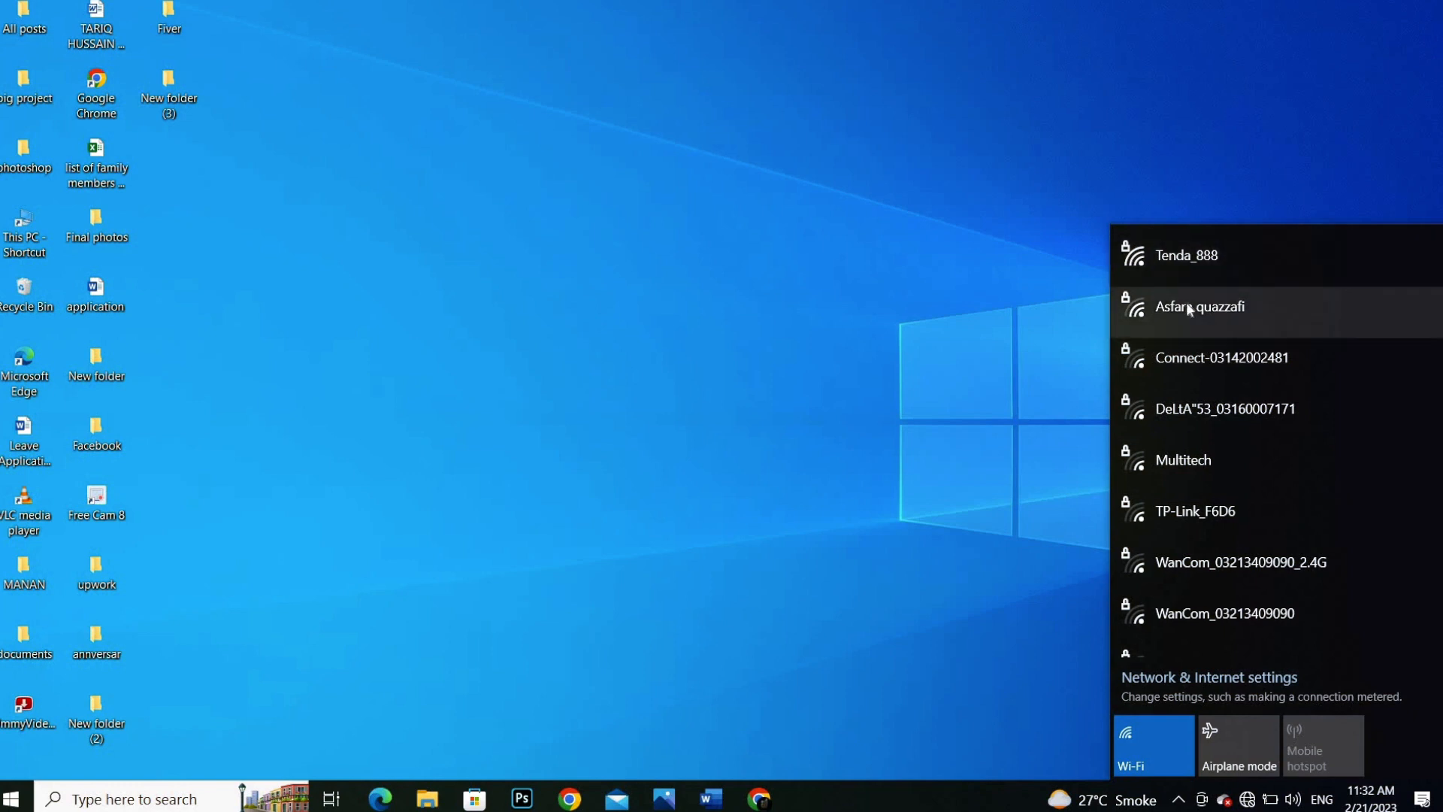
mouse_move(1192, 414)
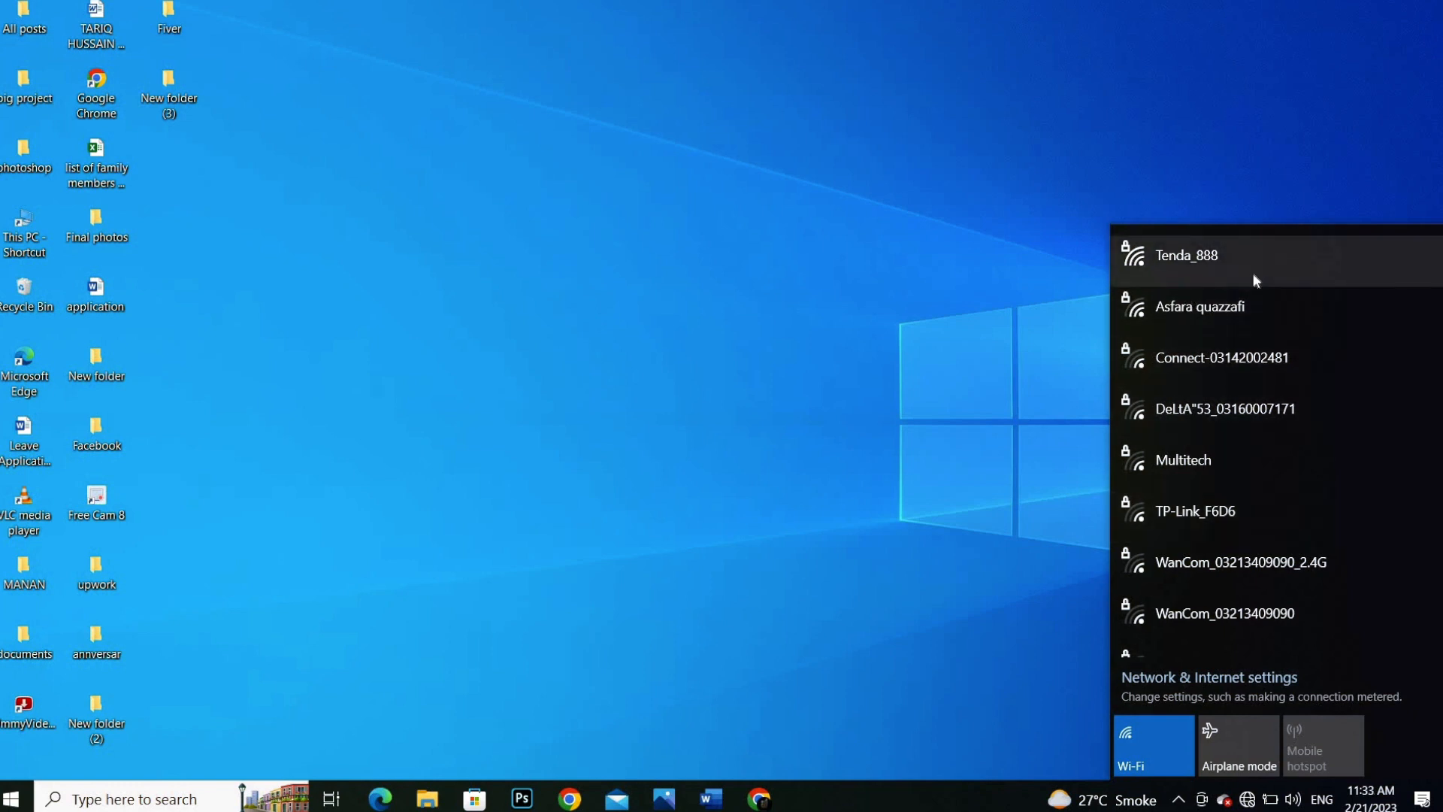
mouse_move(1220, 270)
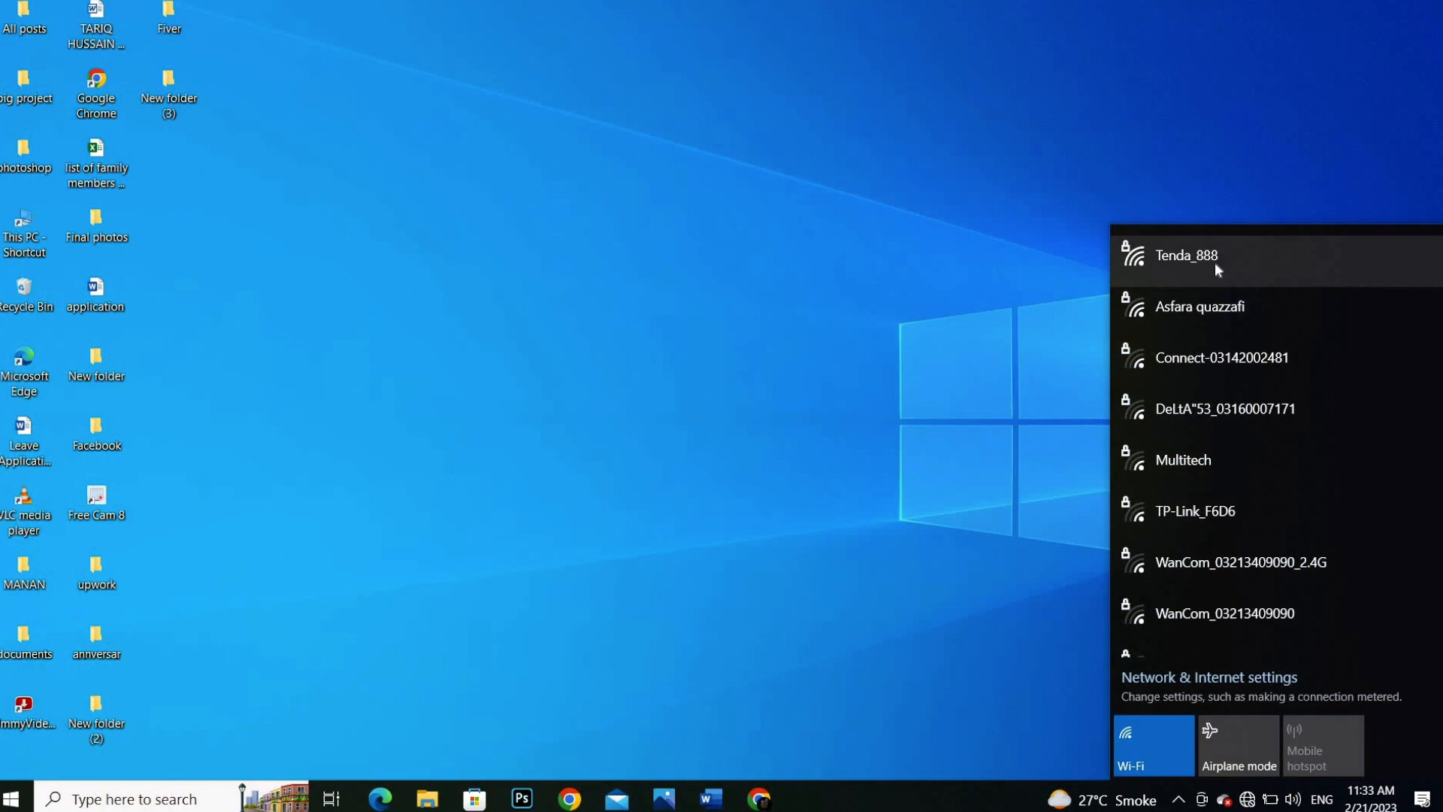
left_click(1202, 259)
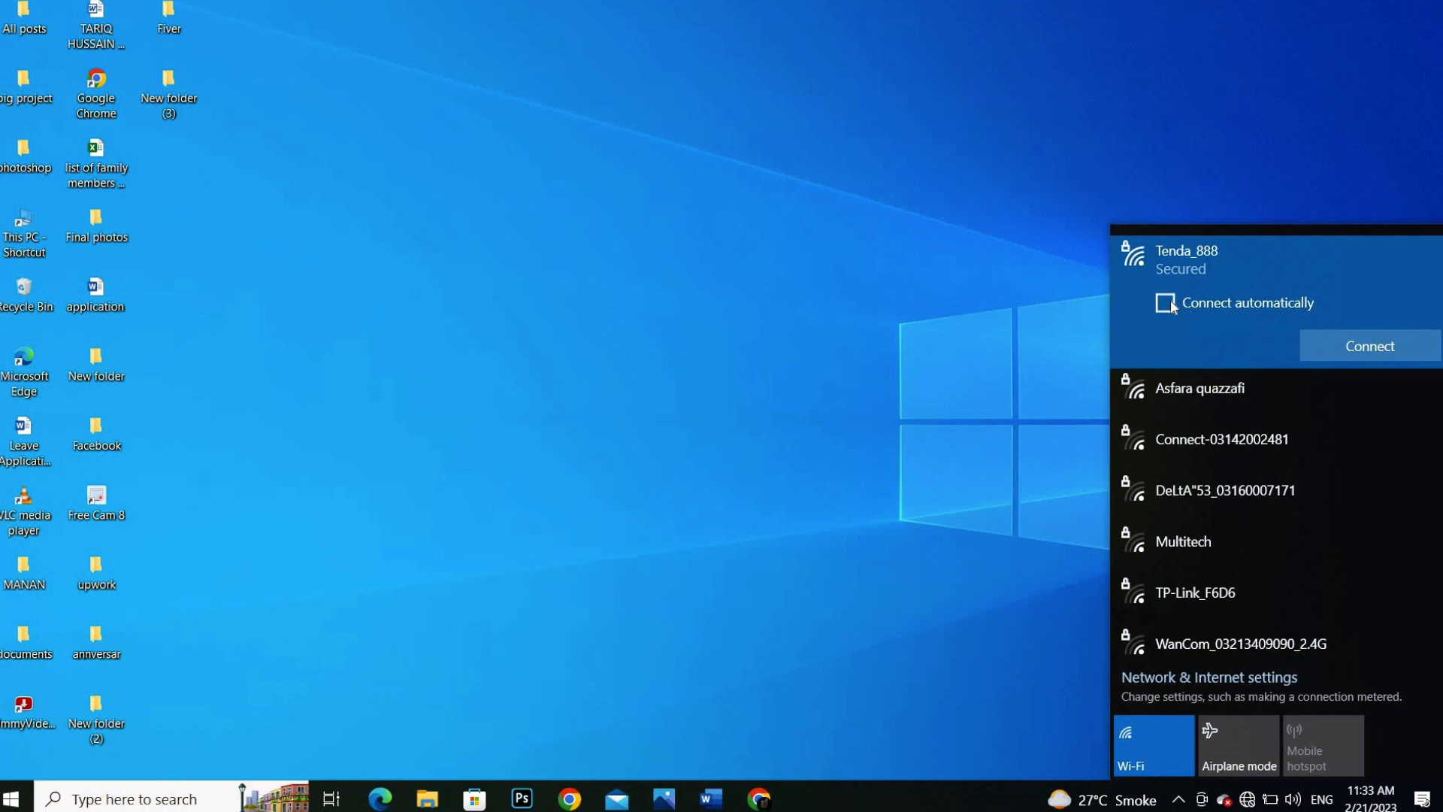
Enable Connect automatically for Tenda_888 and connect until it reports Connected, secured
left_click(1371, 346)
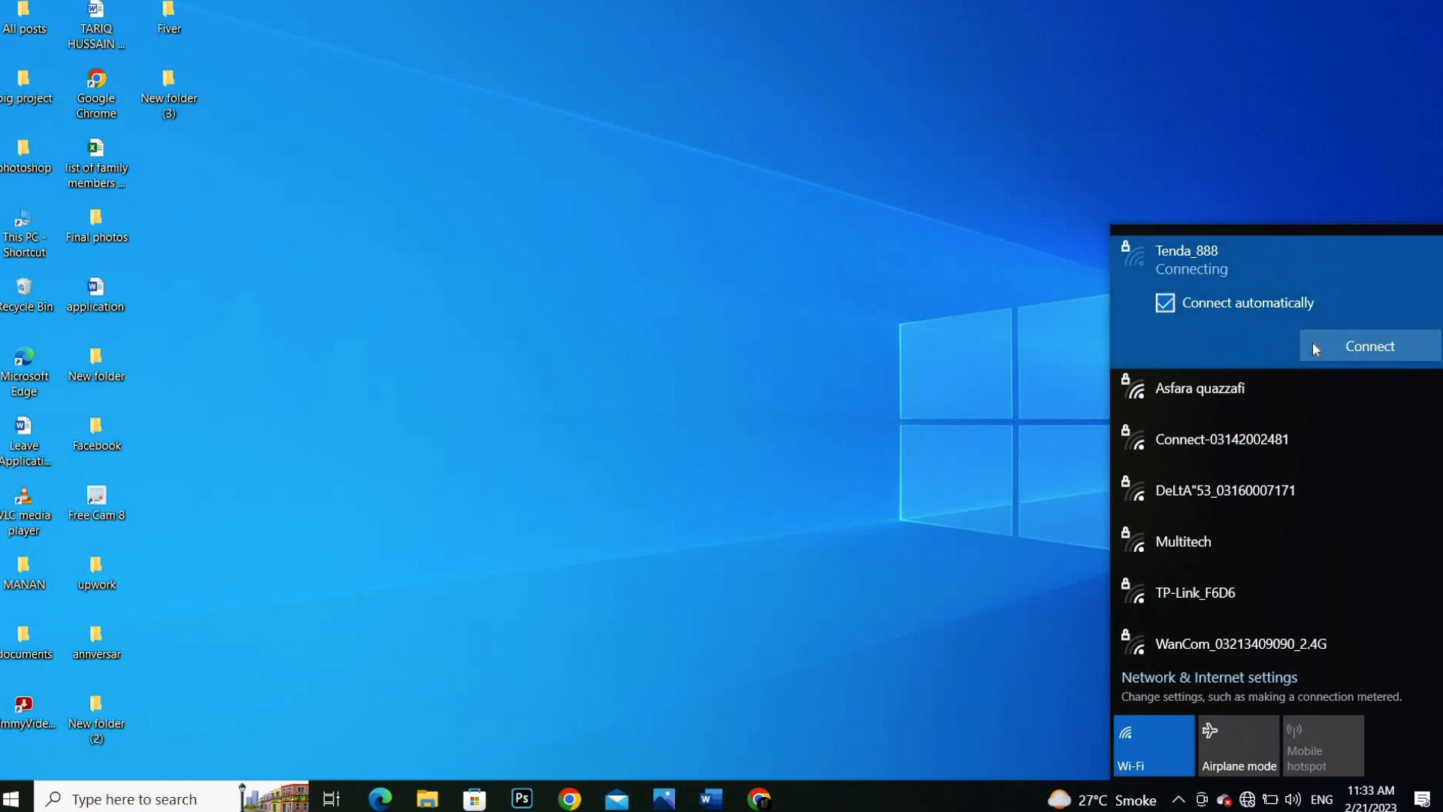
left_click(1369, 346)
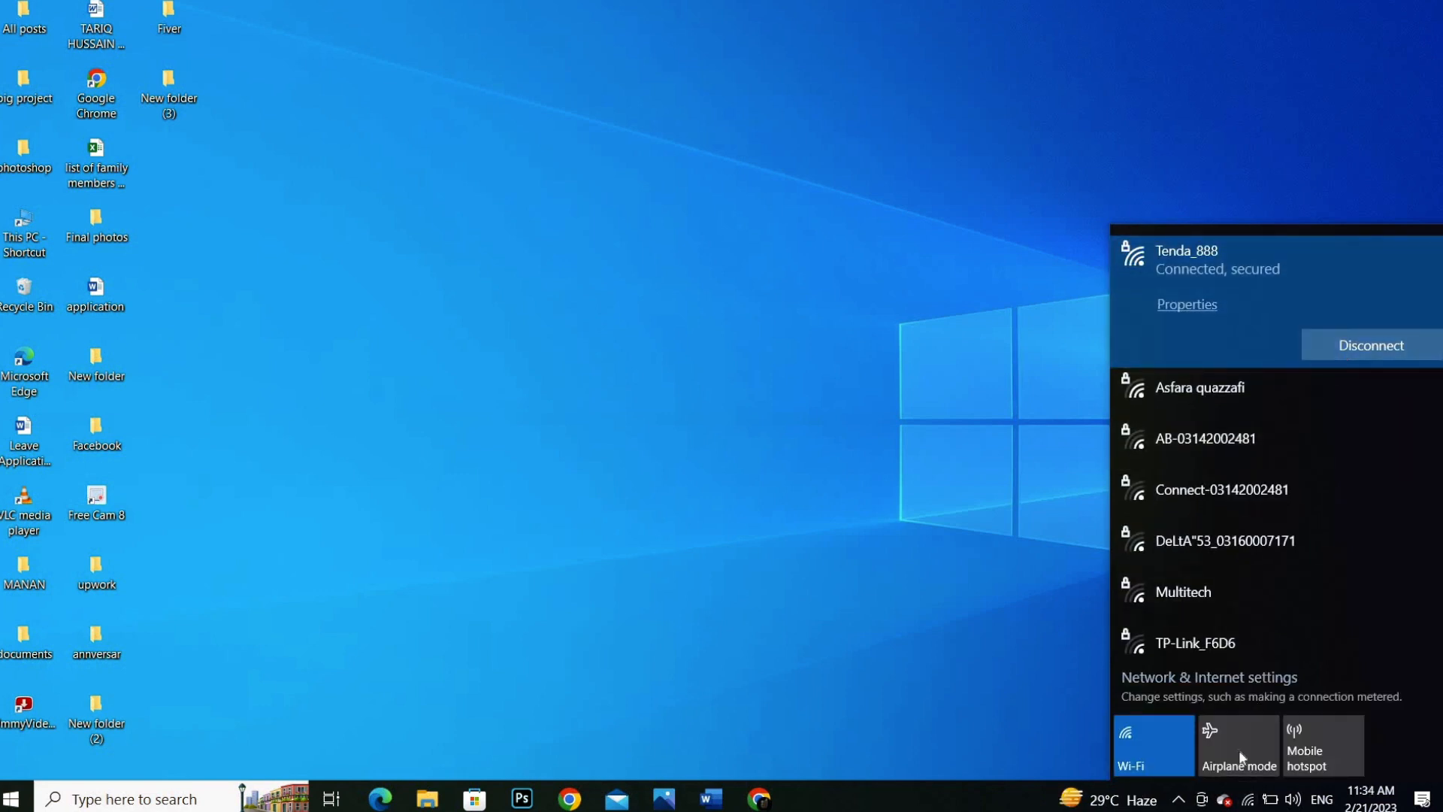
mouse_move(1249, 800)
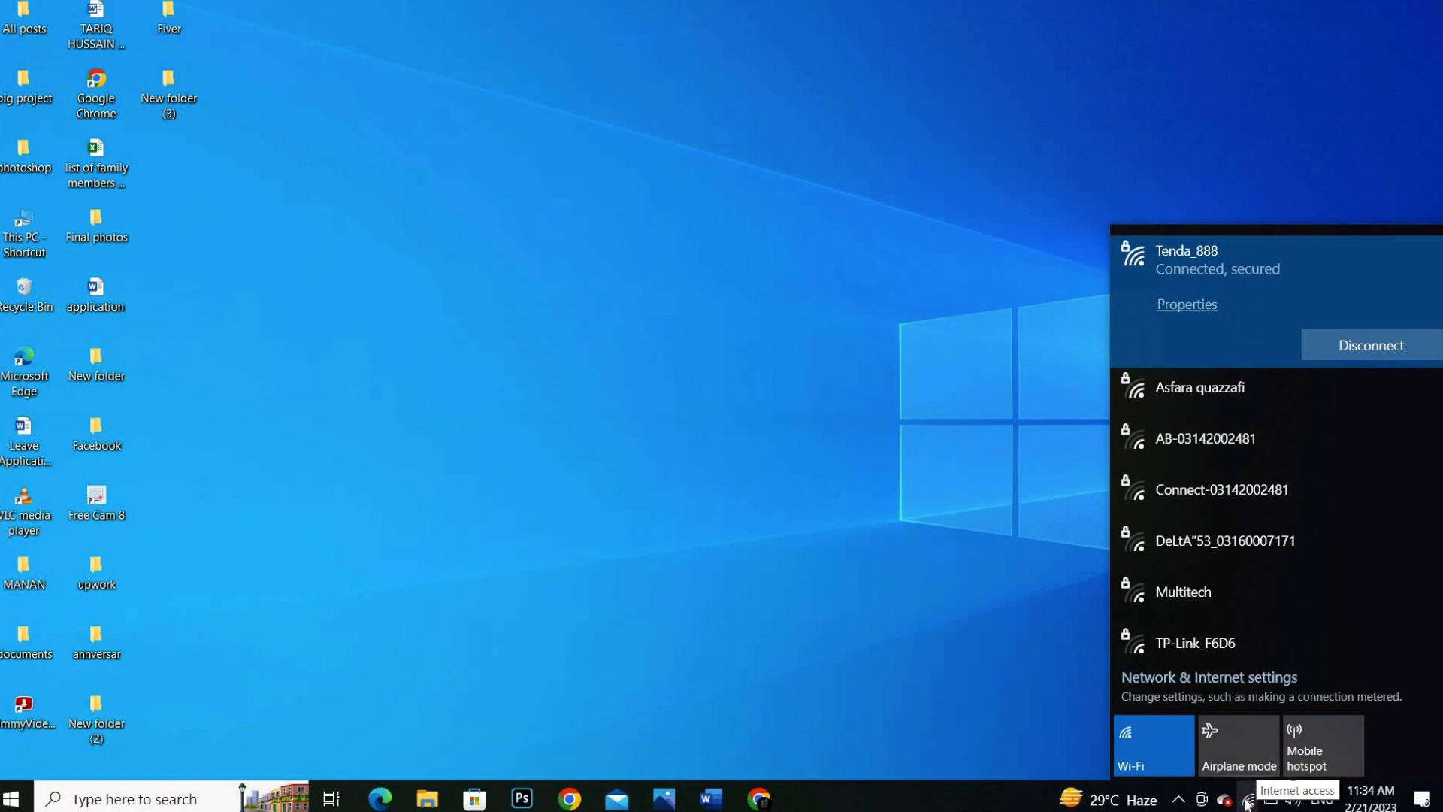